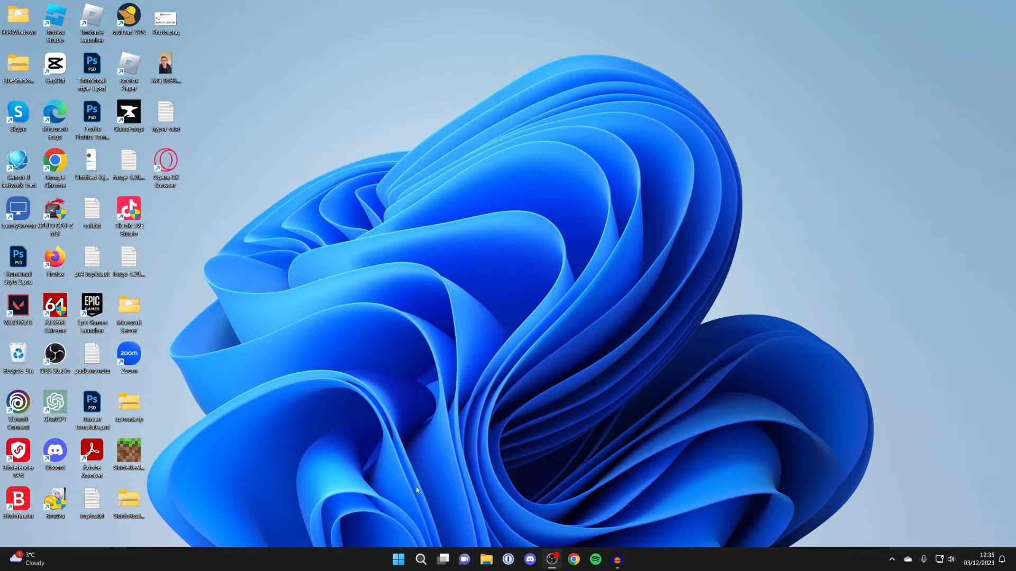
Step: Search Windows for 'microsoft store' to surface the Store app
click(425, 560)
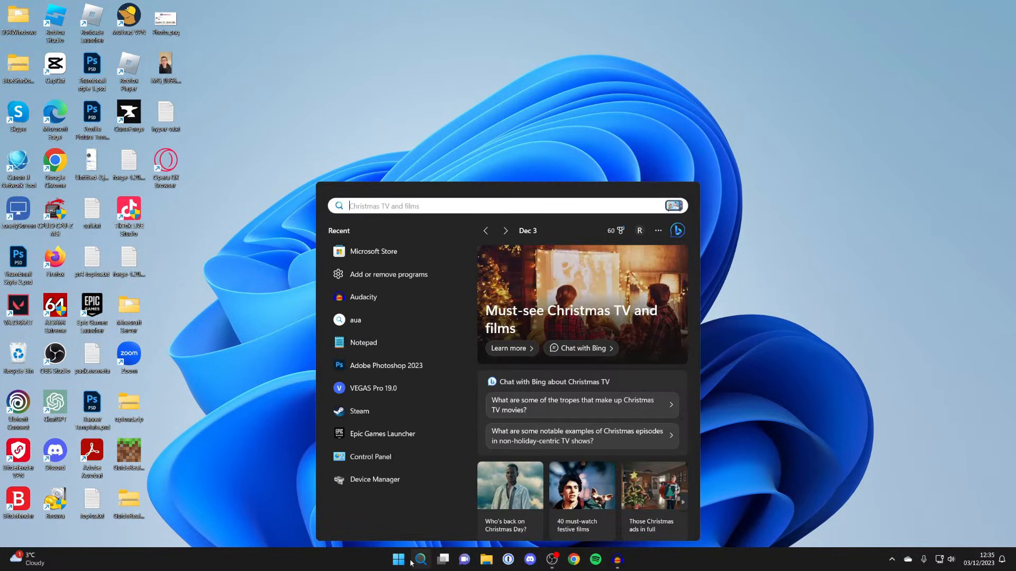
text(microsoft)
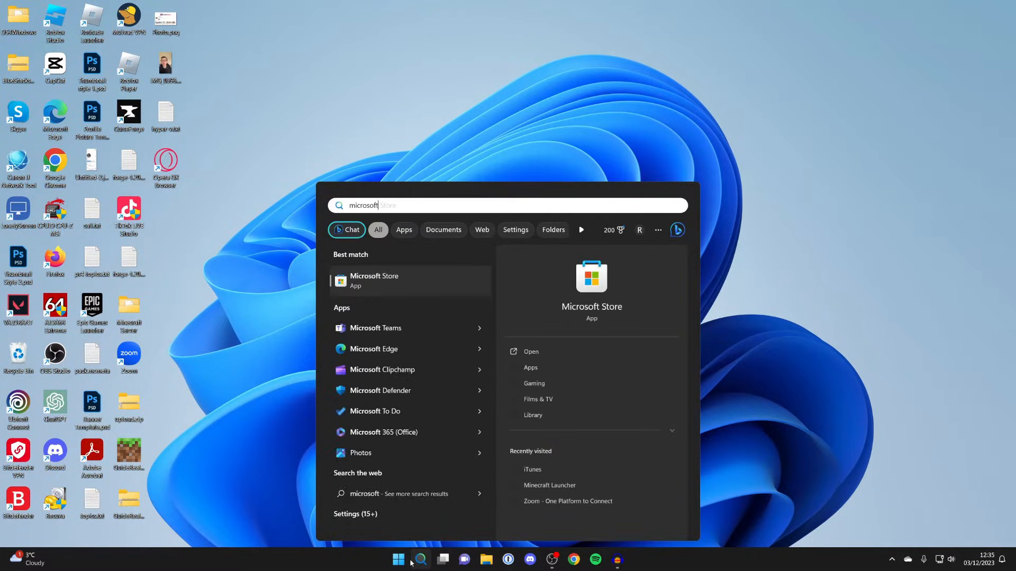
text(store)
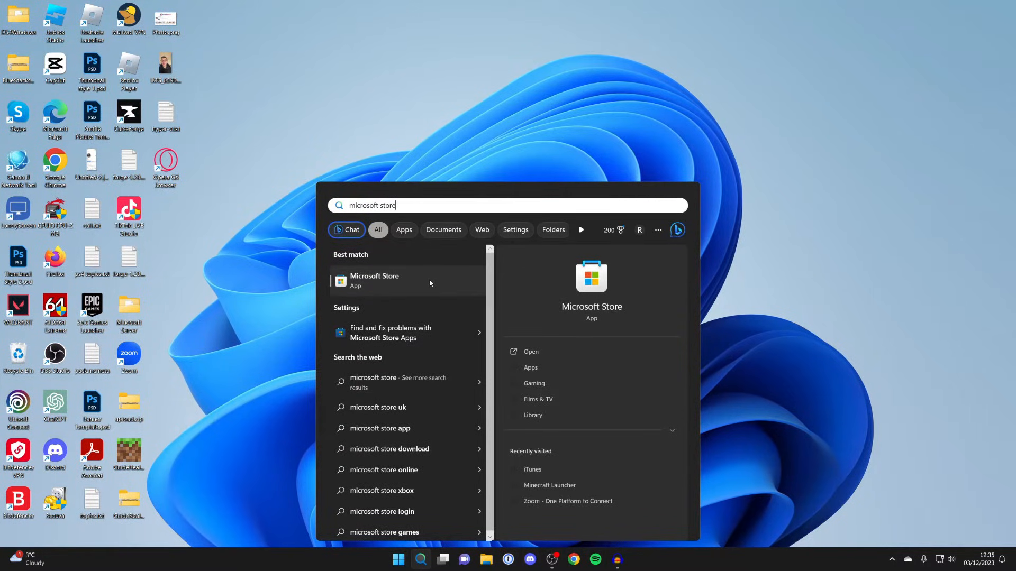
Step: Launch Microsoft Store from the search results and scroll down its Home page
click(374, 281)
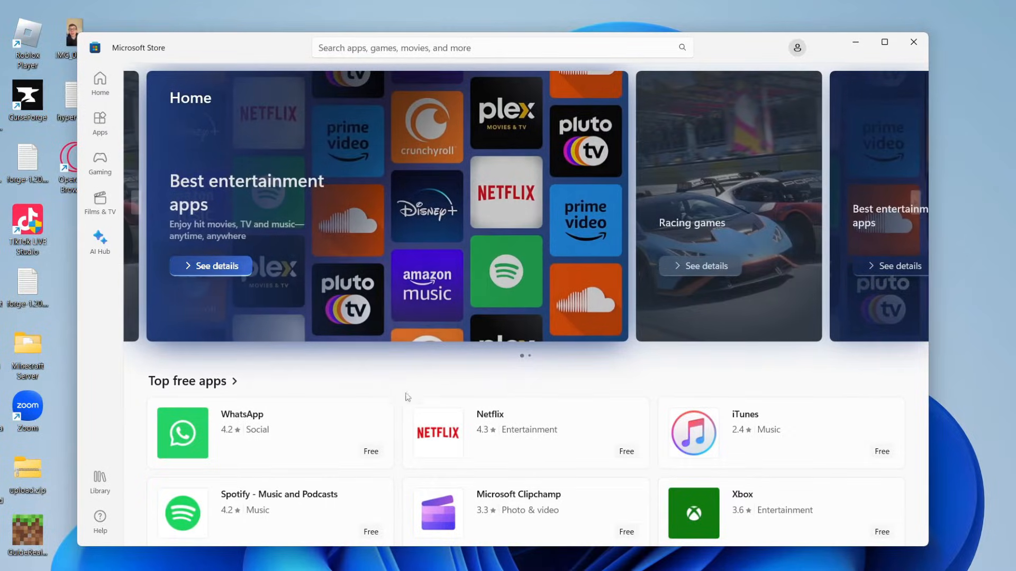
scroll(down, 3)
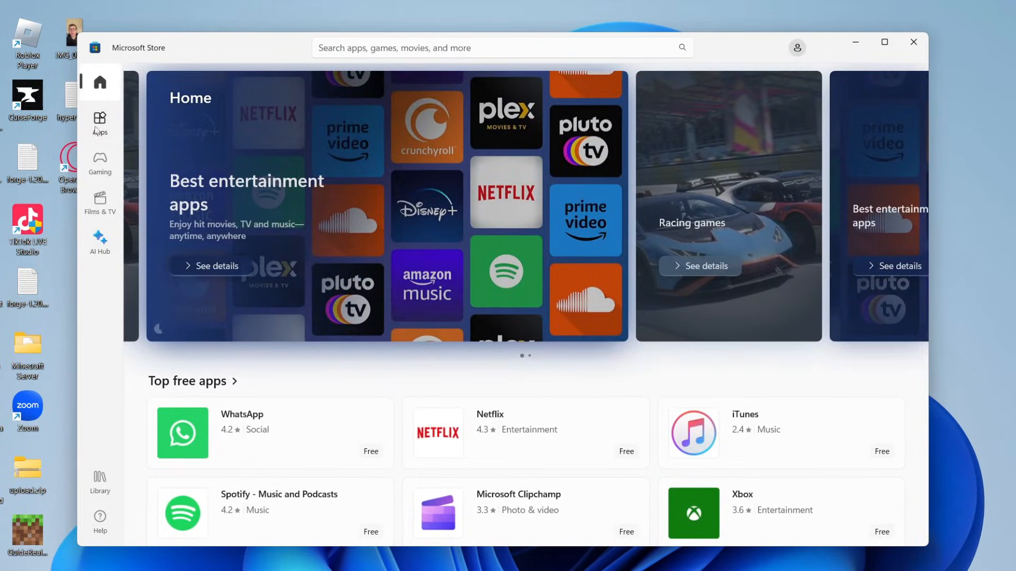
mouse_move(322, 32)
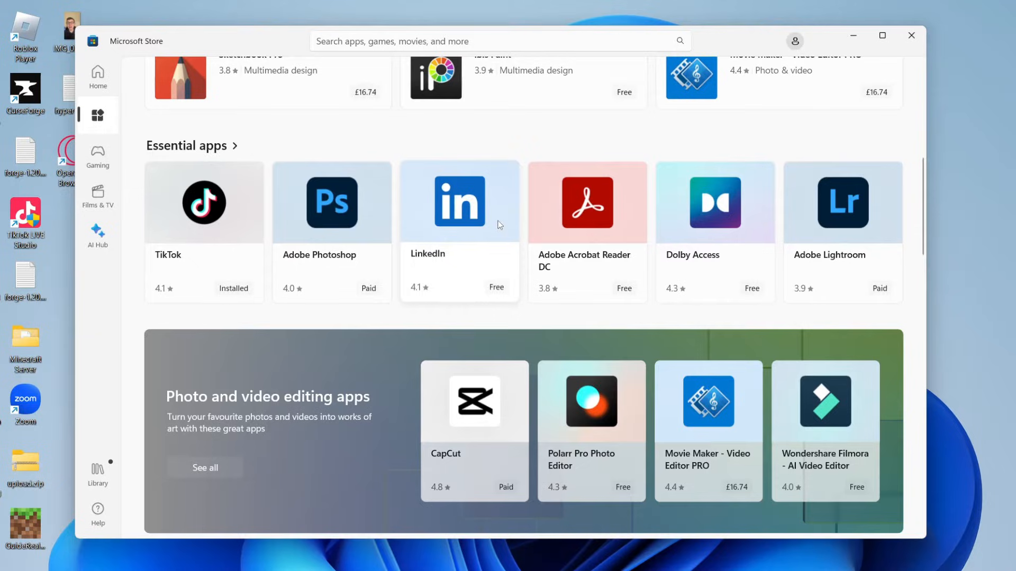
Step: Open the LinkedIn tile's details page in Microsoft Store
click(460, 202)
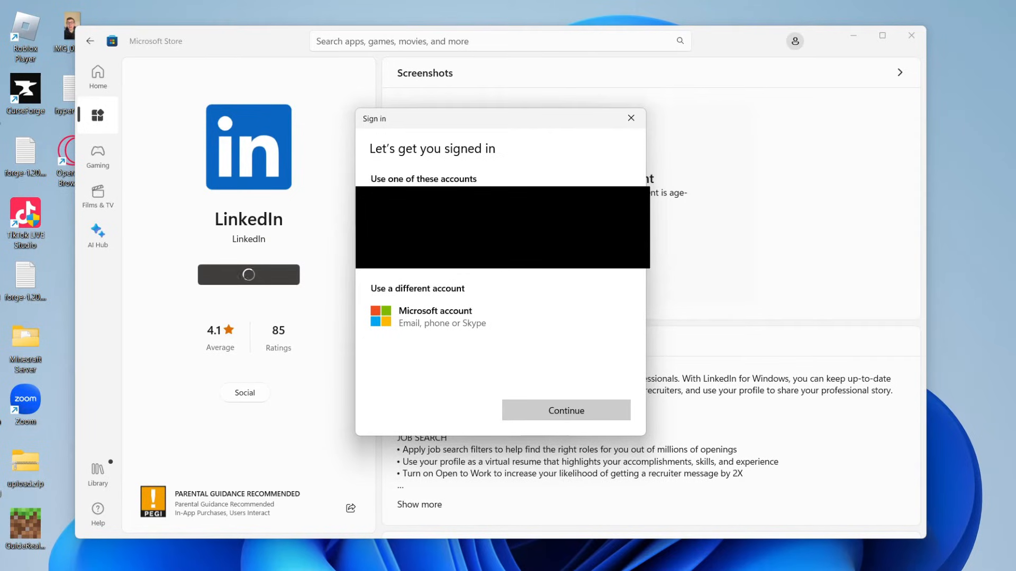
mouse_move(444, 325)
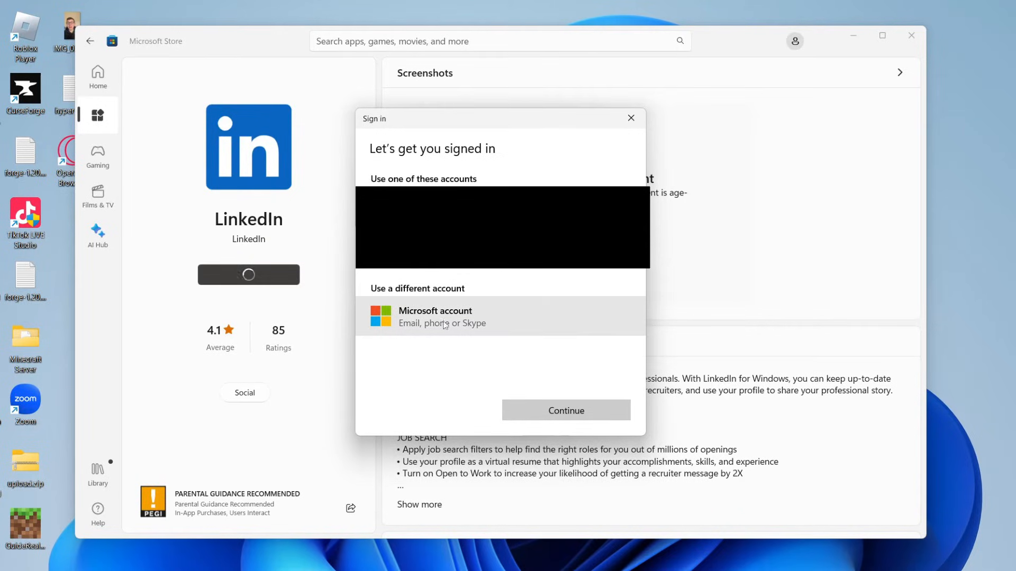
Step: Sign in with a Microsoft account so LinkedIn finishes installing
click(443, 323)
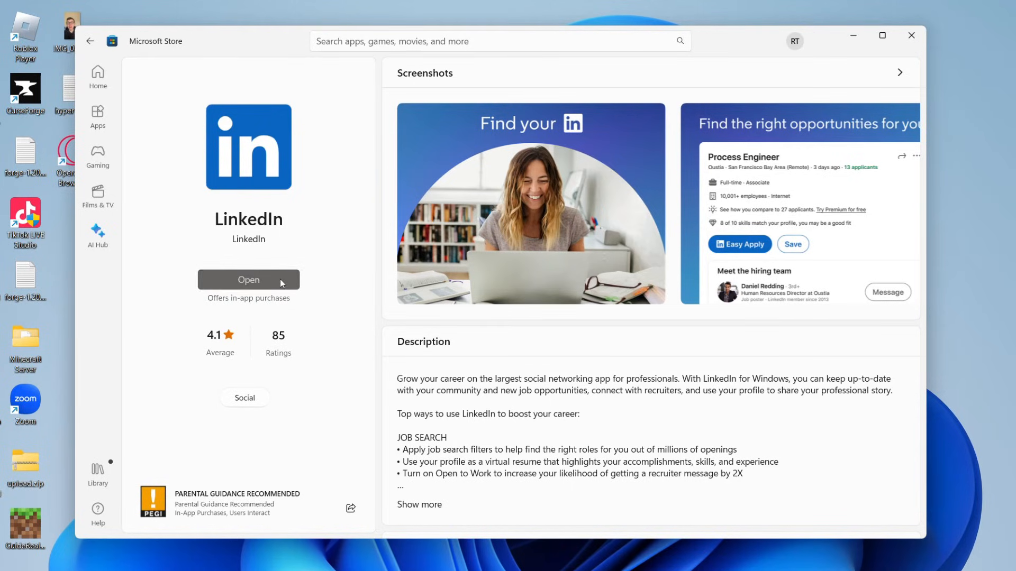
click(248, 280)
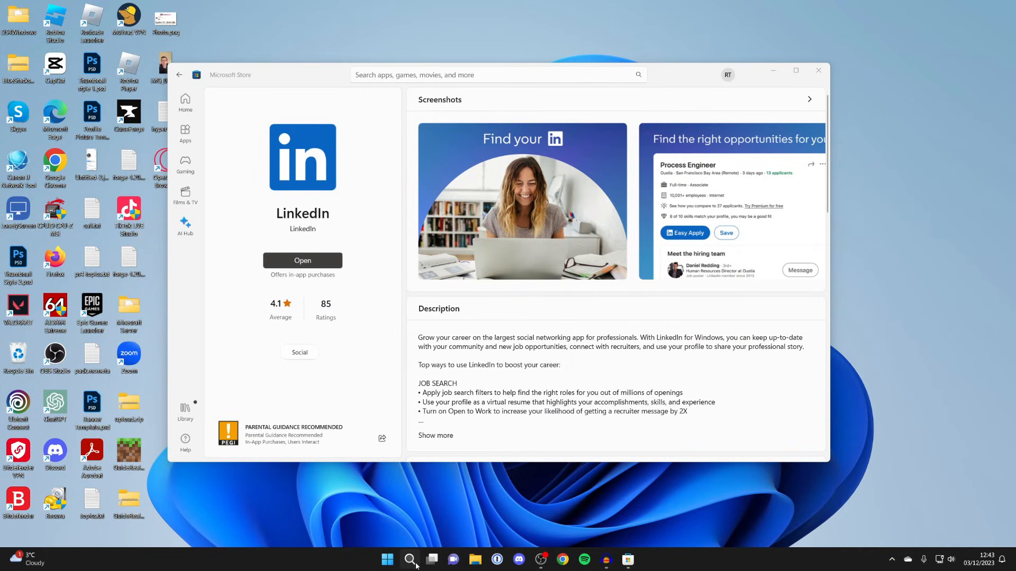
Step: Open Windows Search to look for the installed LinkedIn app
click(410, 559)
text(linkedin)
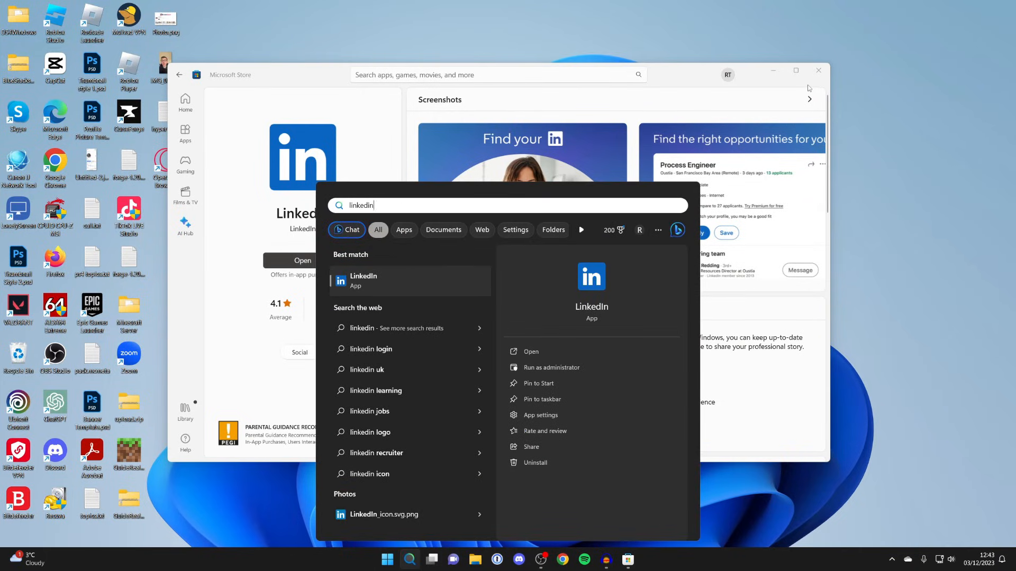
mouse_move(805, 86)
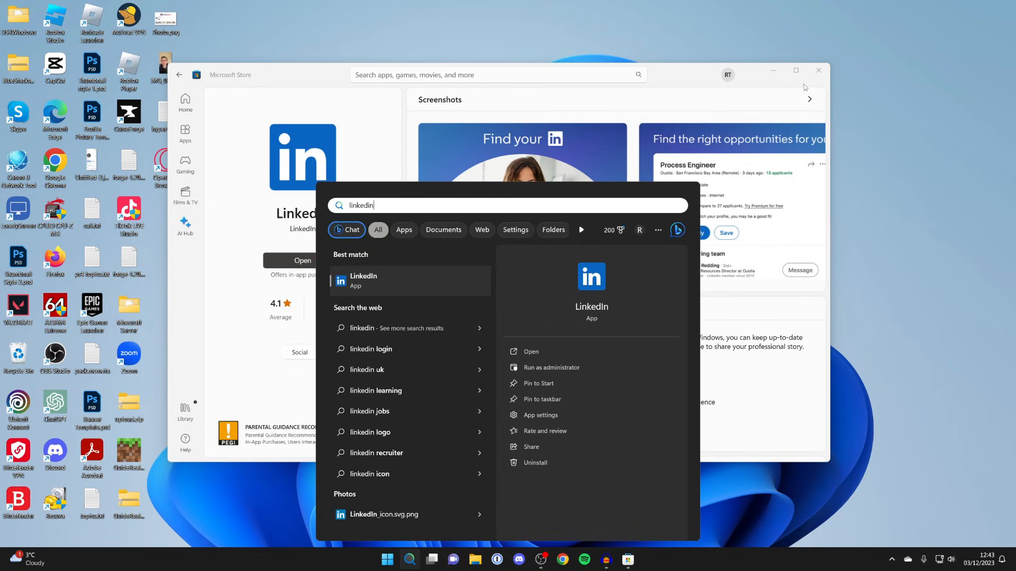